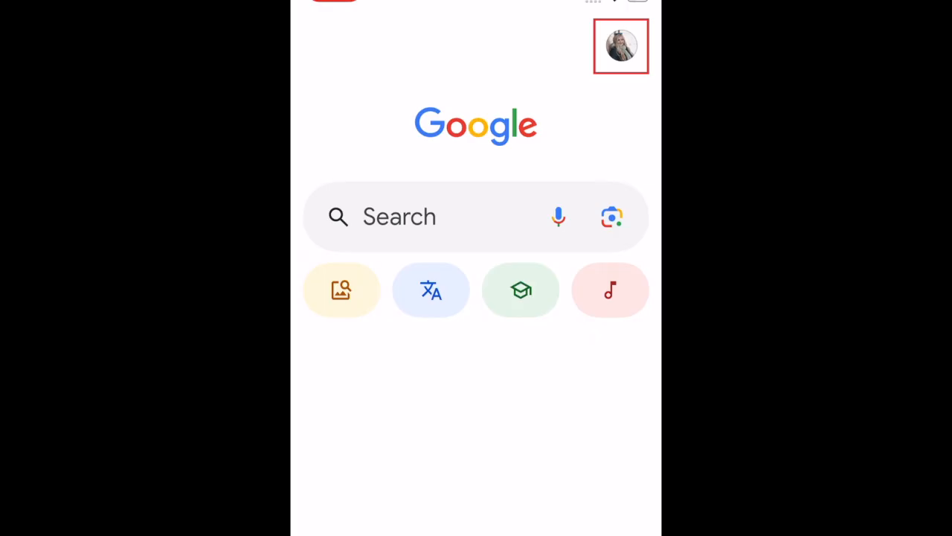
Open 'Manage accounts on this device' from the profile picture's account switcher.
left_click(621, 46)
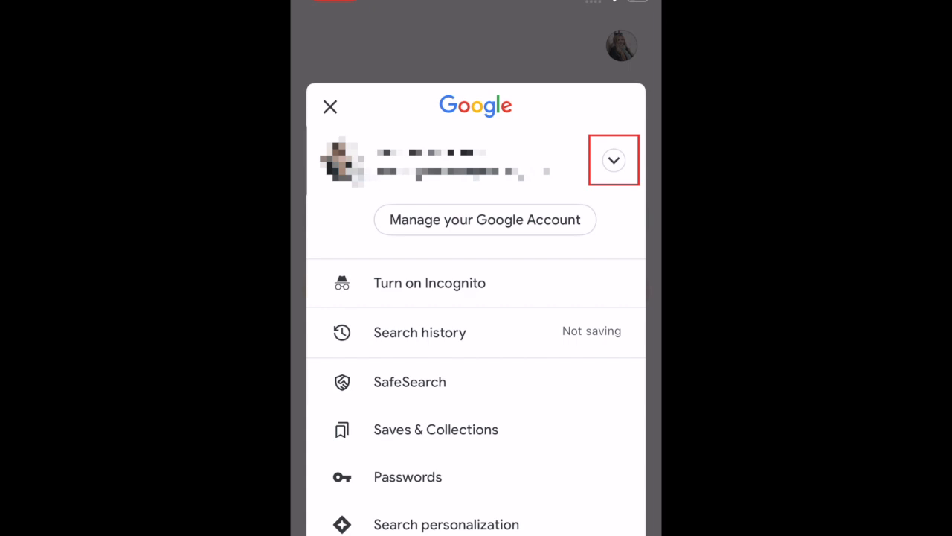
left_click(613, 160)
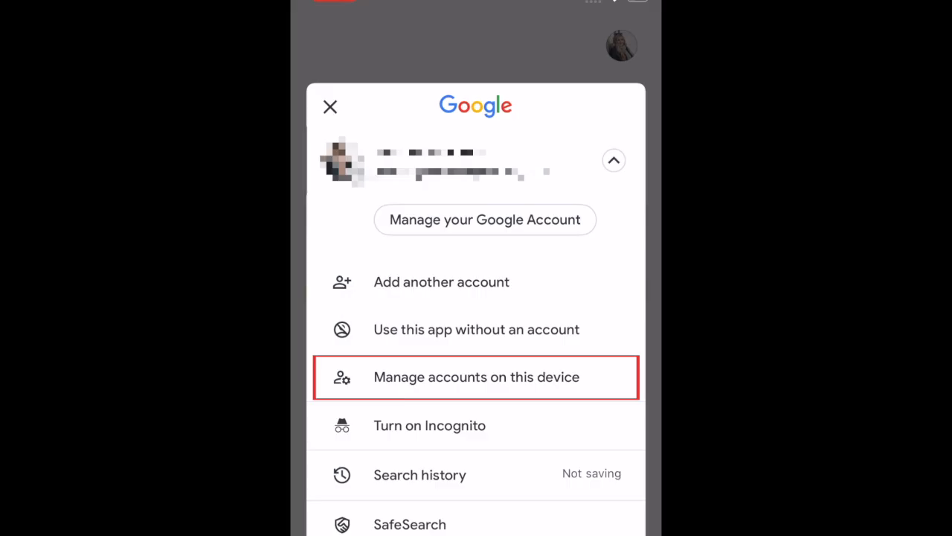
left_click(475, 376)
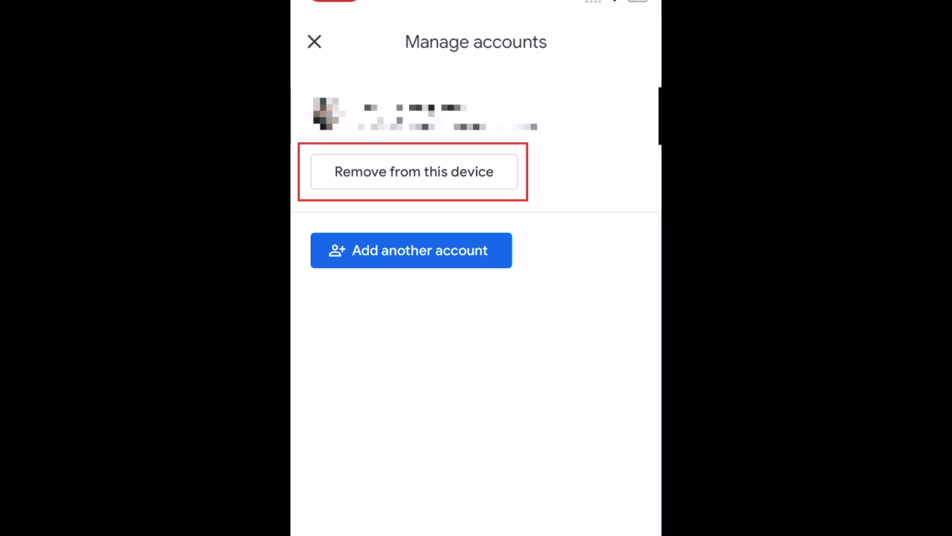
Remove the signed-in Google account from this device and confirm the removal warning.
left_click(414, 171)
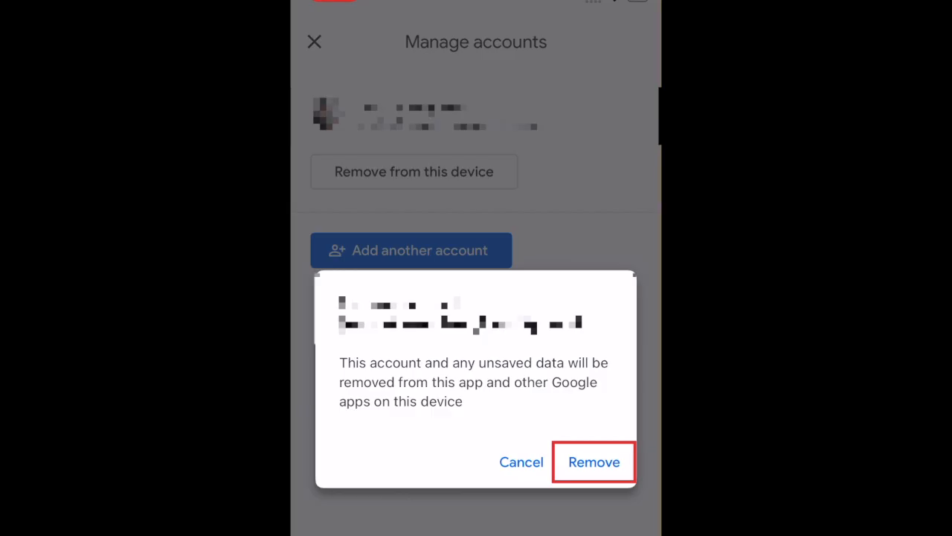
left_click(594, 462)
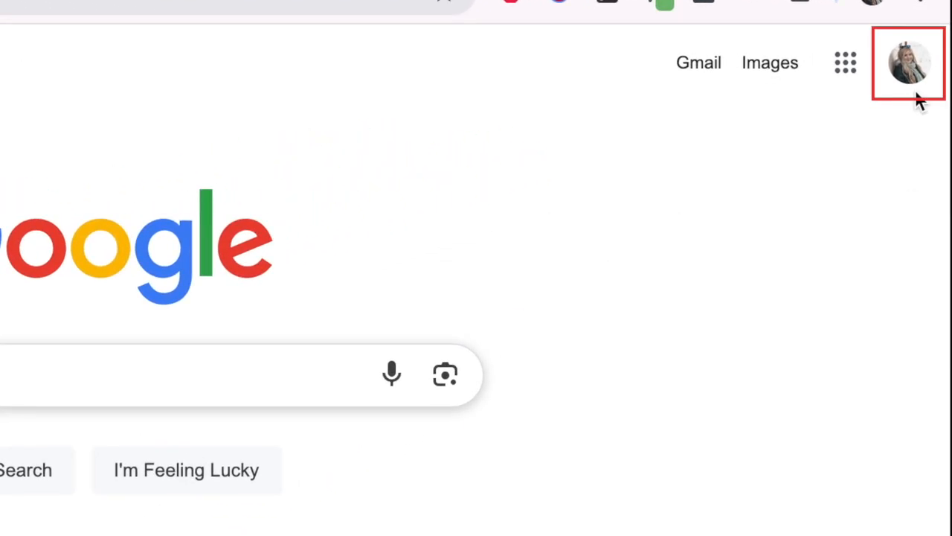
Sign out of the Google account from the google.com profile panel.
left_click(908, 63)
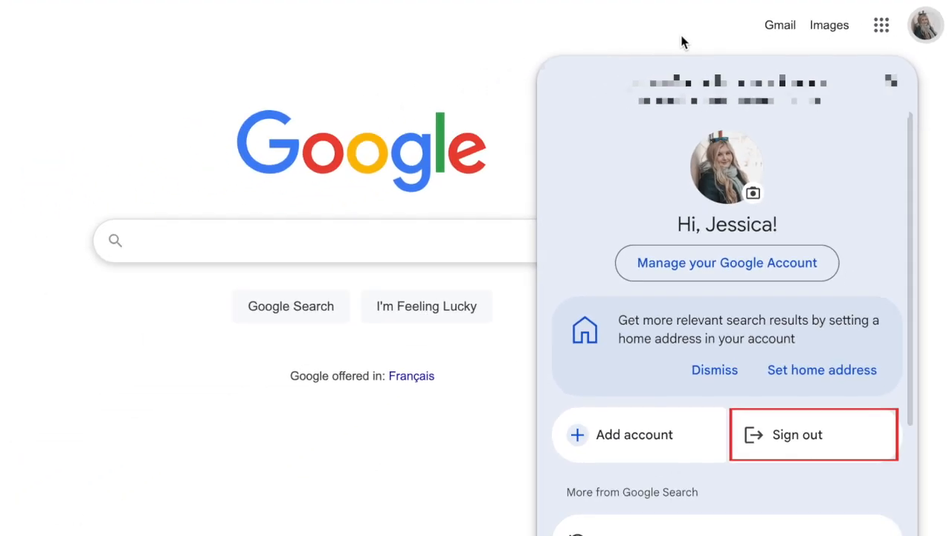
mouse_move(849, 442)
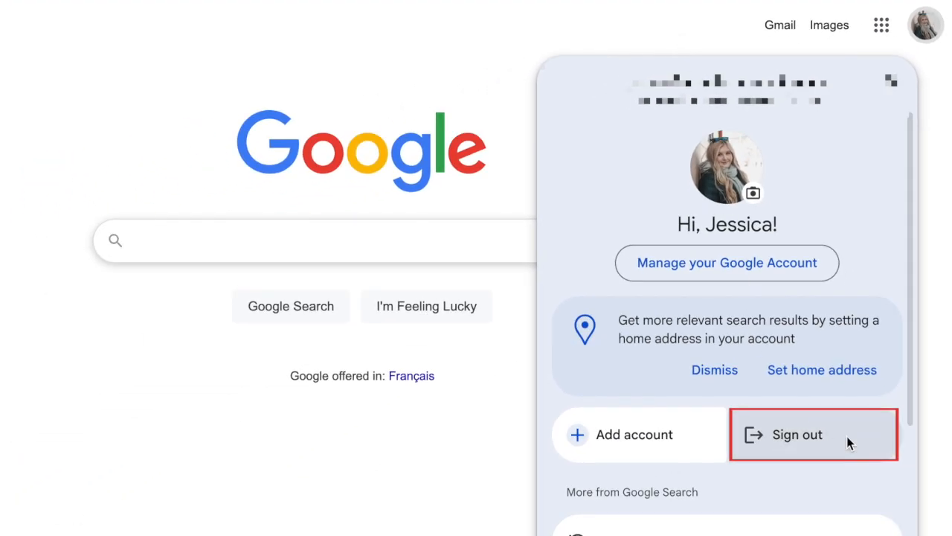
left_click(797, 435)
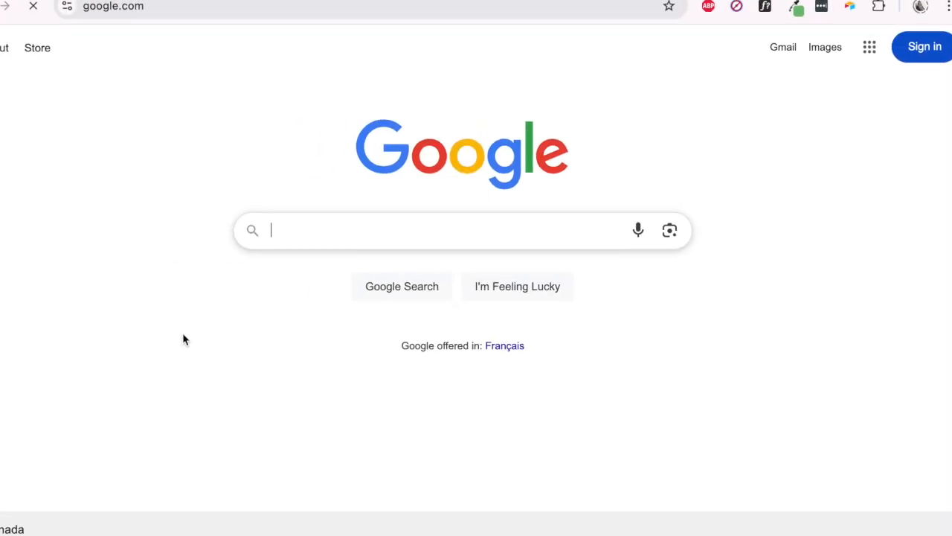